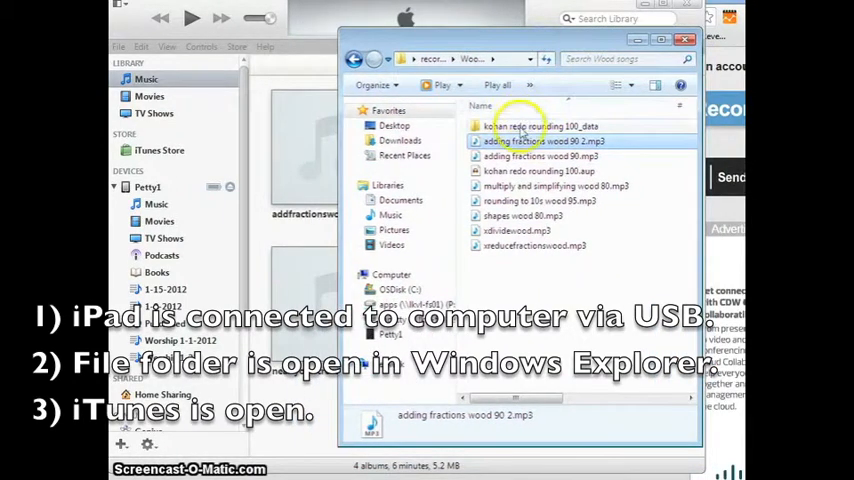
mouse_move(505, 231)
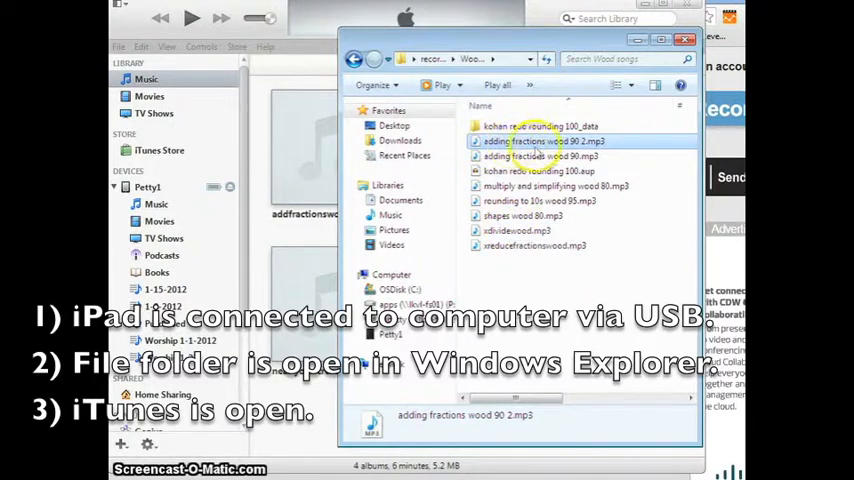
mouse_move(535, 141)
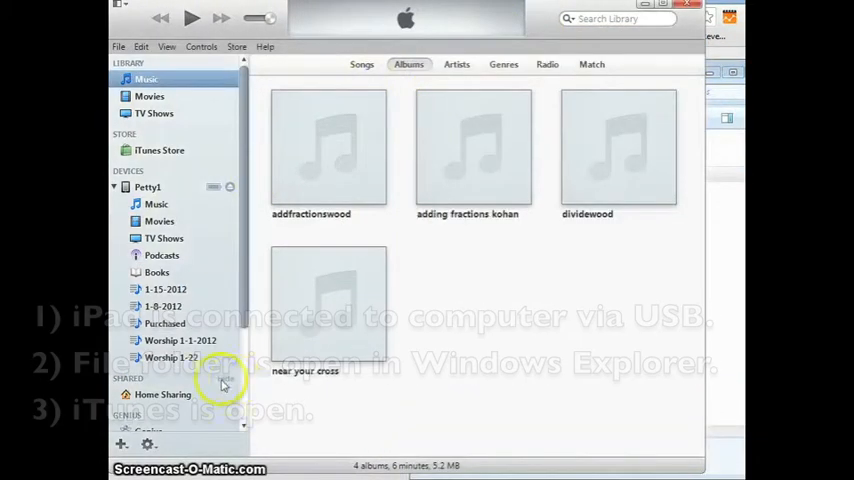
Step: Select the iPad Petty1 under Devices and show its Apps page
click(147, 187)
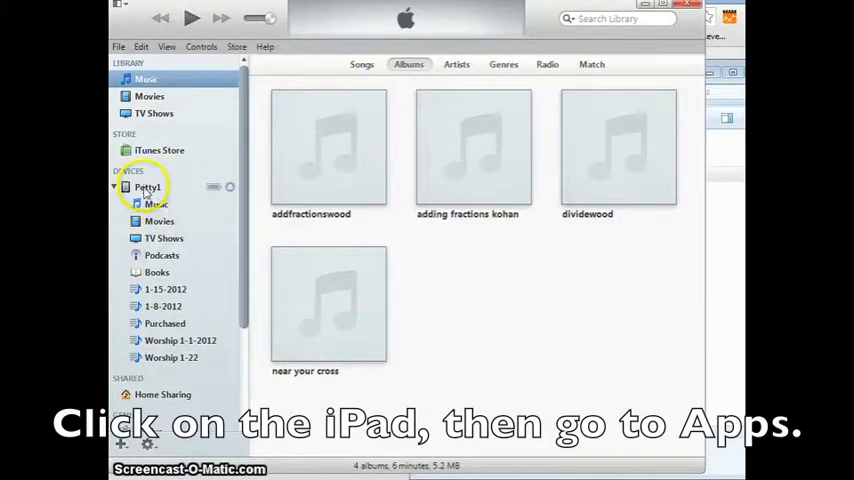
click(147, 187)
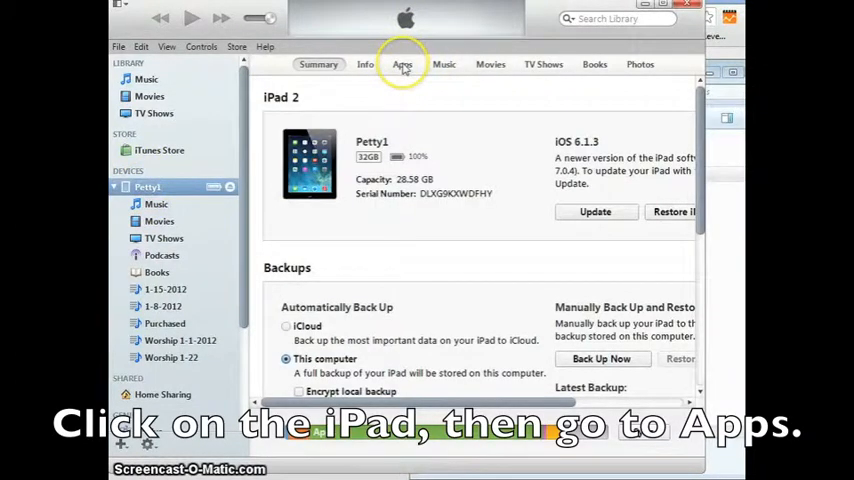
click(403, 64)
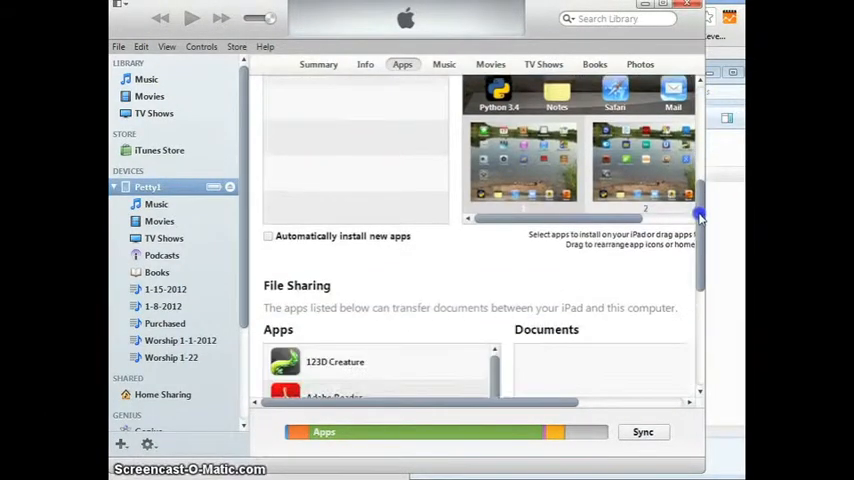
Step: Scroll the File Sharing app list and select GarageBand to list its documents
scroll(down, 3)
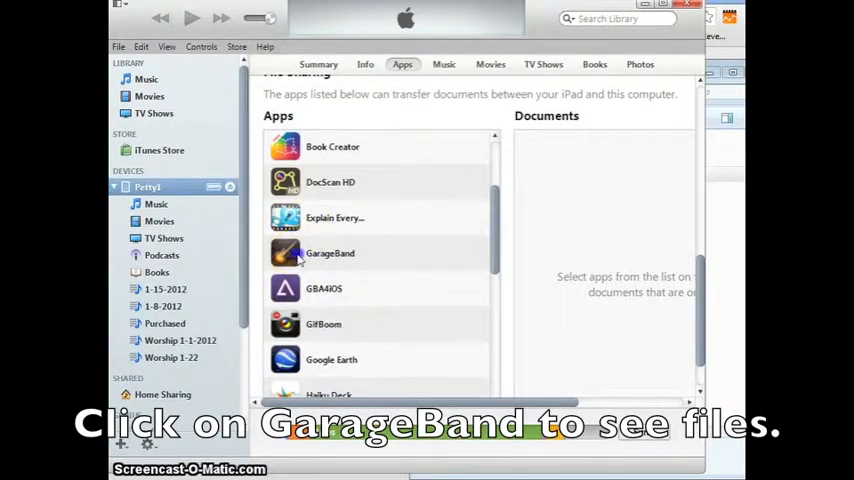
click(329, 253)
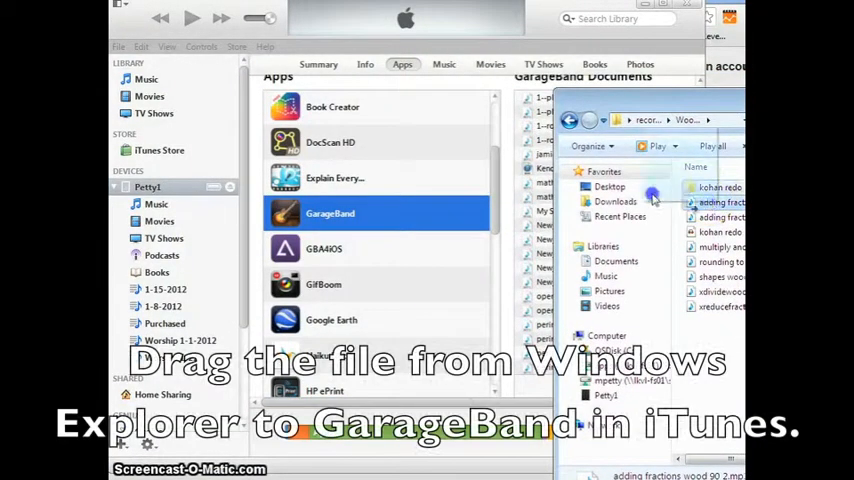
Step: Drag 'adding fractions wood 90 2.mp3' from Windows Explorer into GarageBand's Documents list
drag(720, 202, 535, 215)
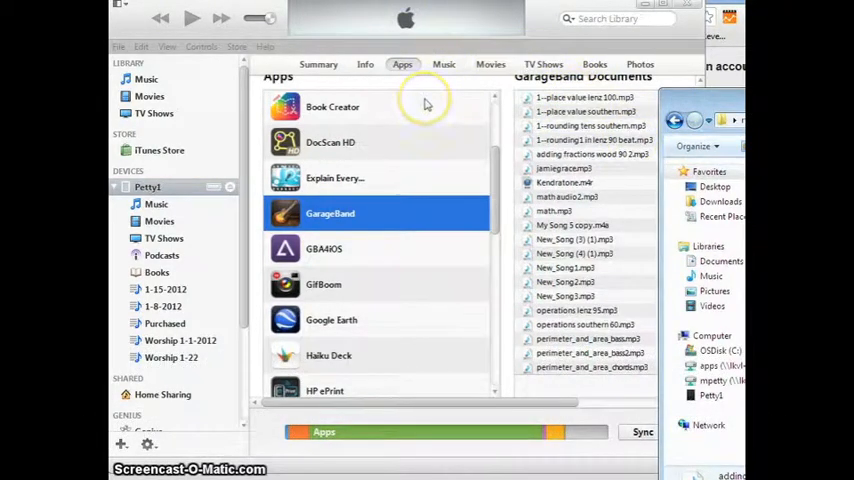
mouse_move(417, 174)
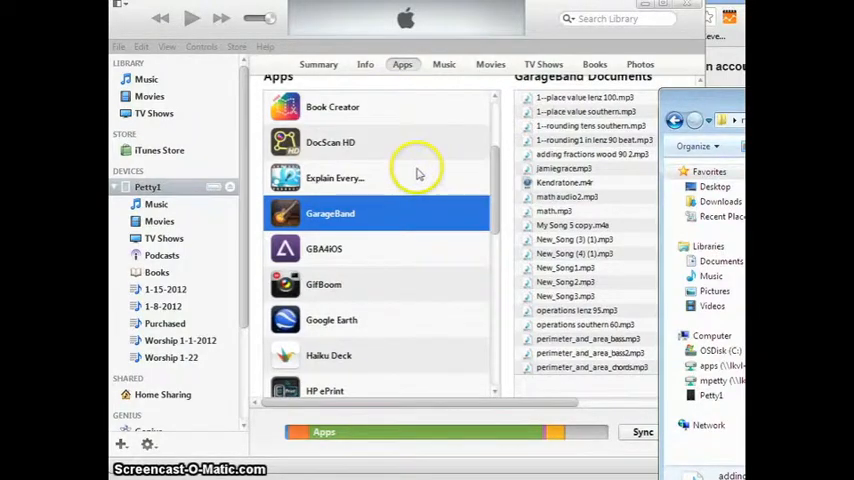